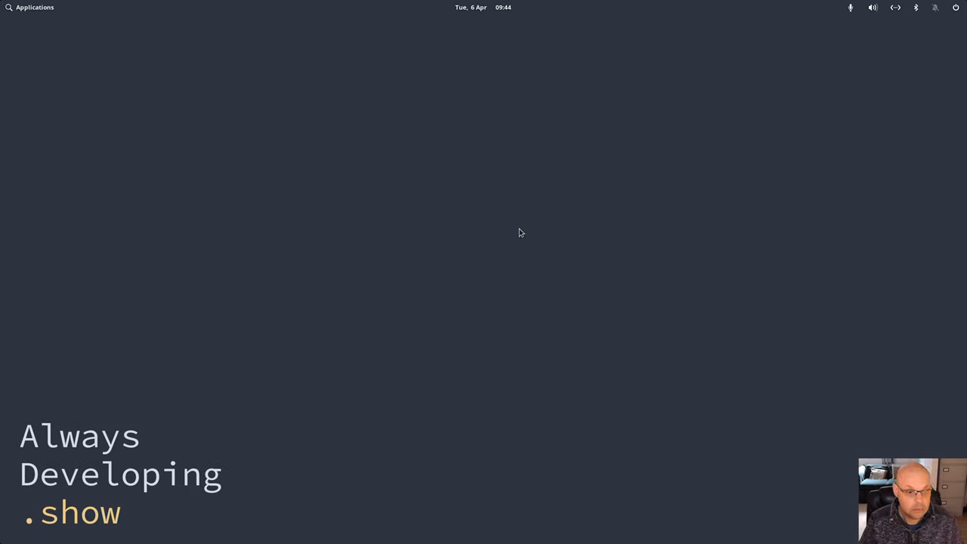
mouse_move(351, 215)
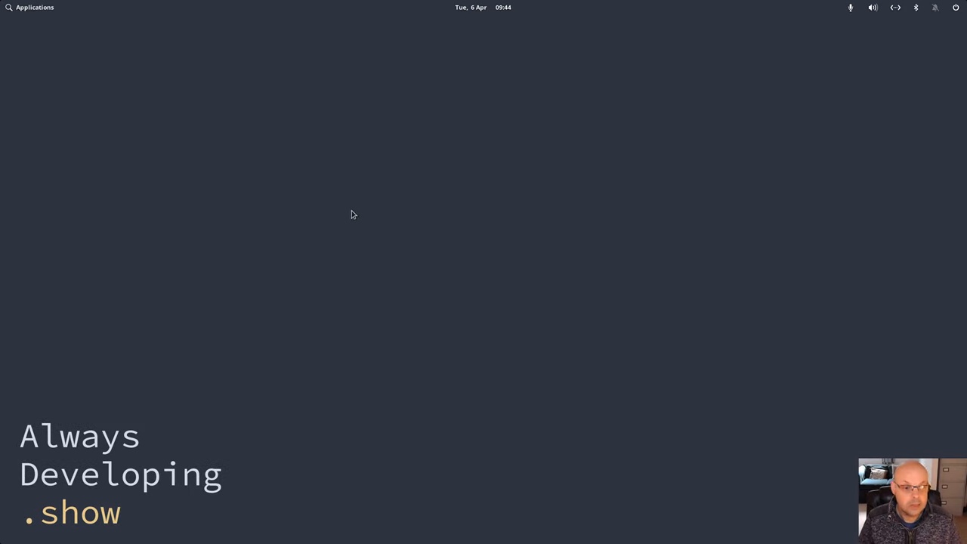
mouse_move(369, 241)
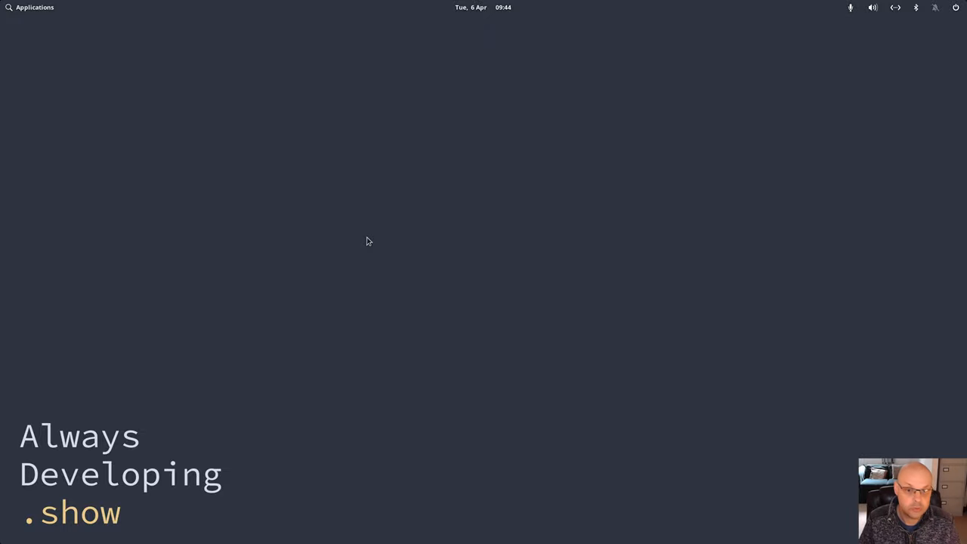
mouse_move(383, 231)
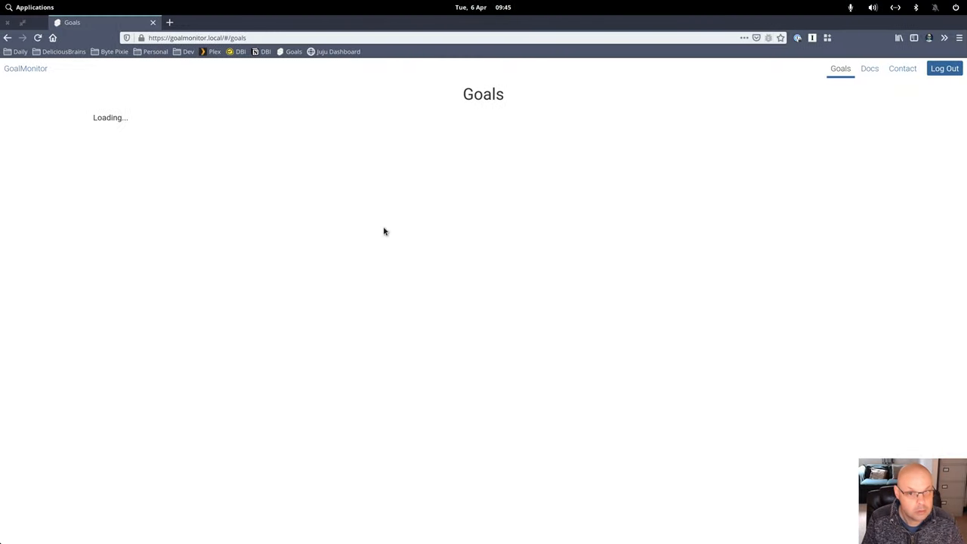
mouse_move(361, 199)
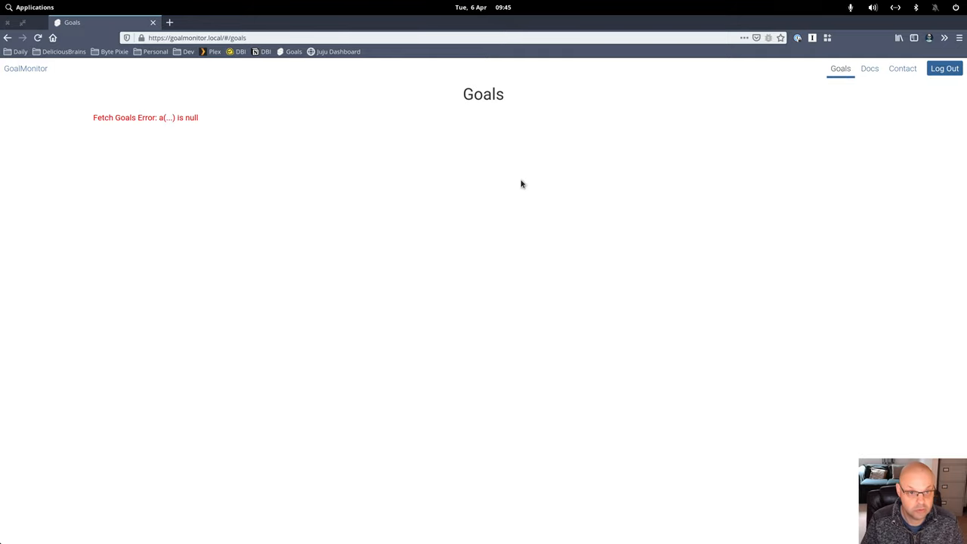
mouse_move(527, 170)
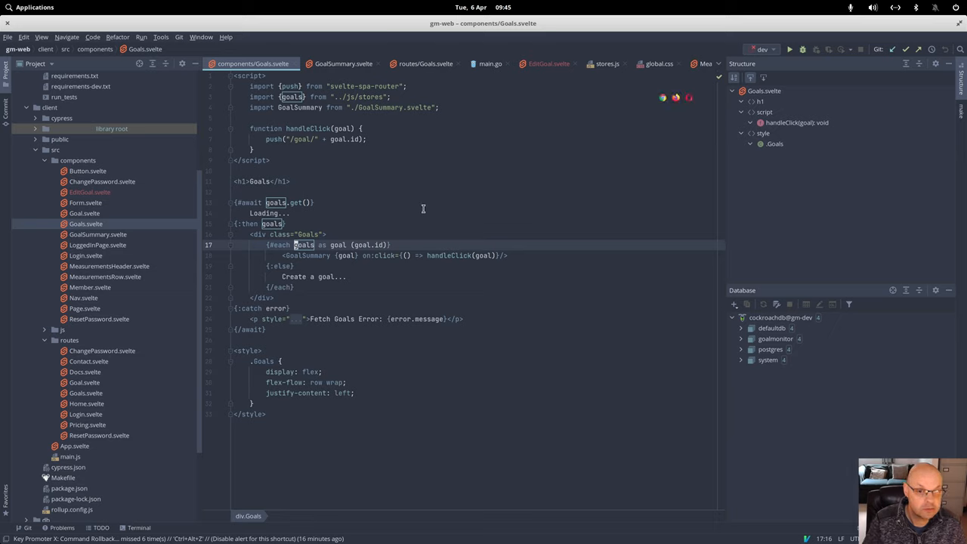
mouse_move(371, 202)
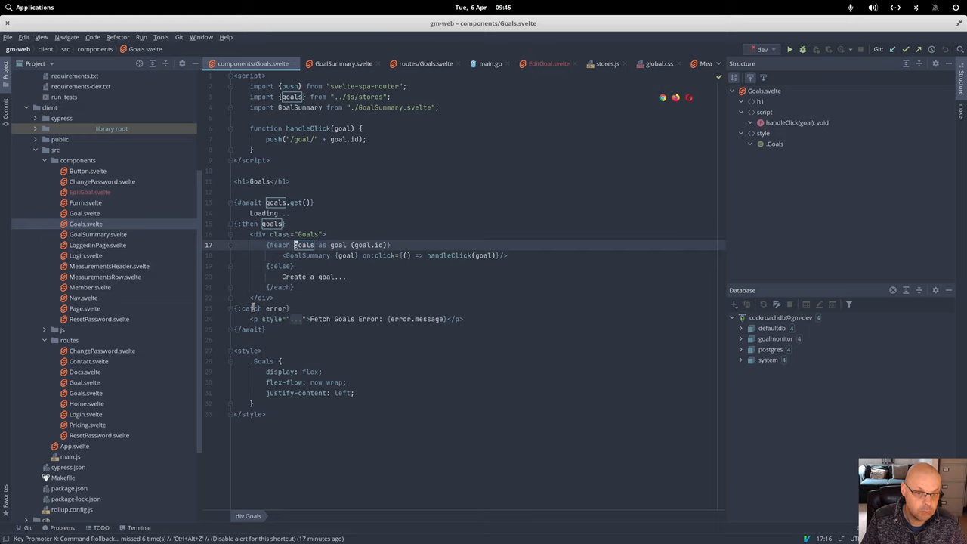
mouse_move(268, 295)
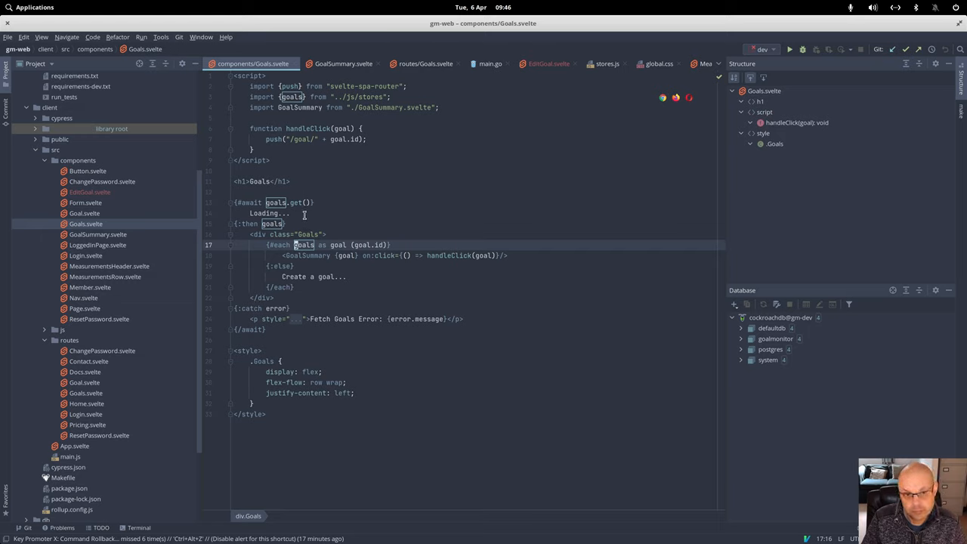
mouse_move(369, 228)
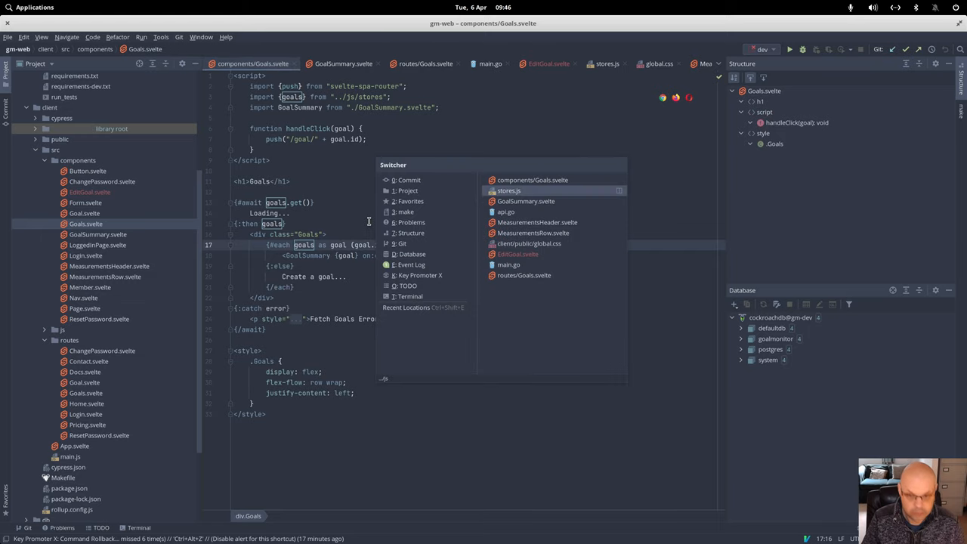
Open stores.js from the Switcher to read the createGoals get function.
left_click(509, 191)
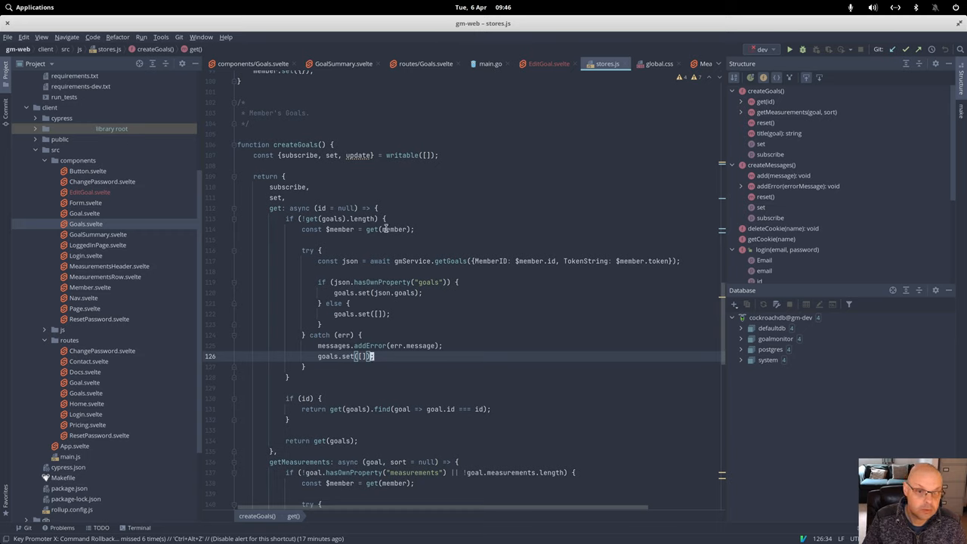
mouse_move(331, 219)
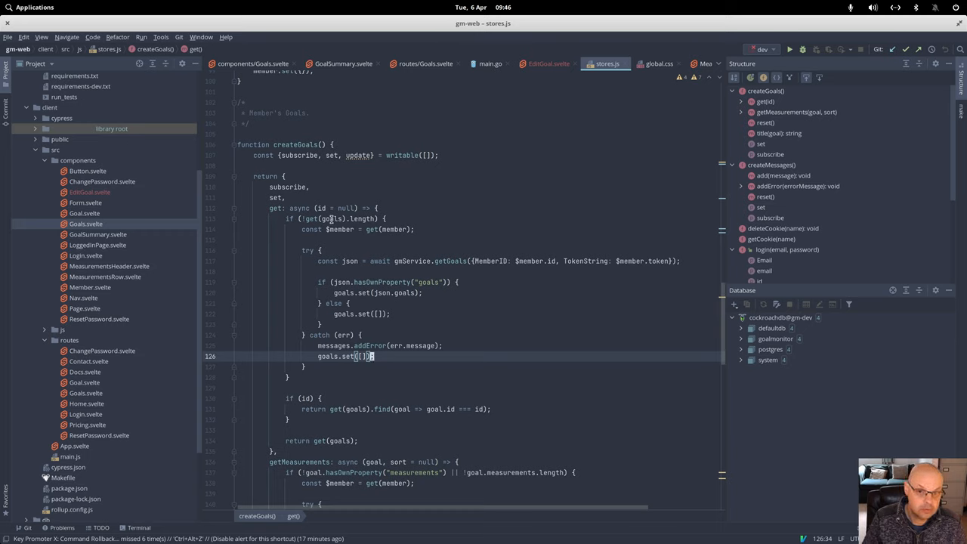
mouse_move(324, 249)
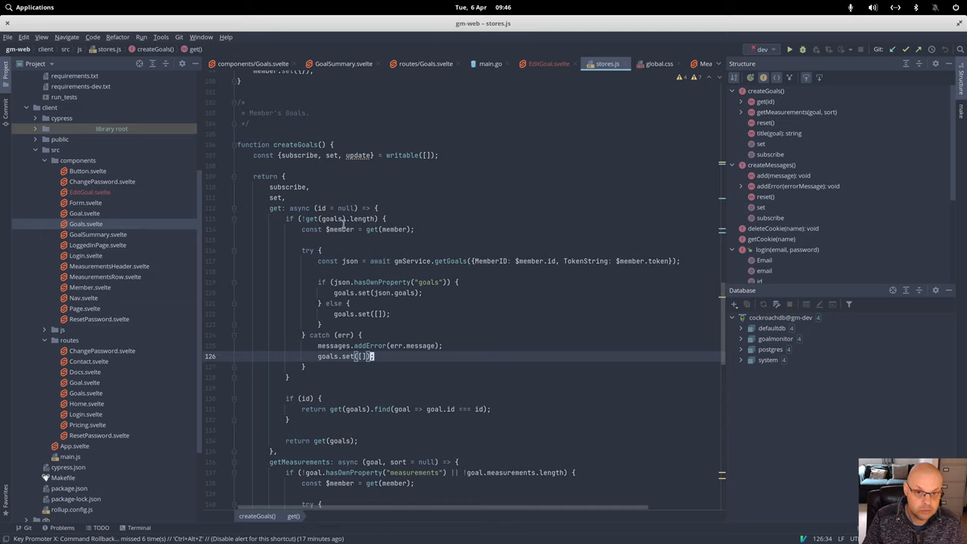
mouse_move(357, 267)
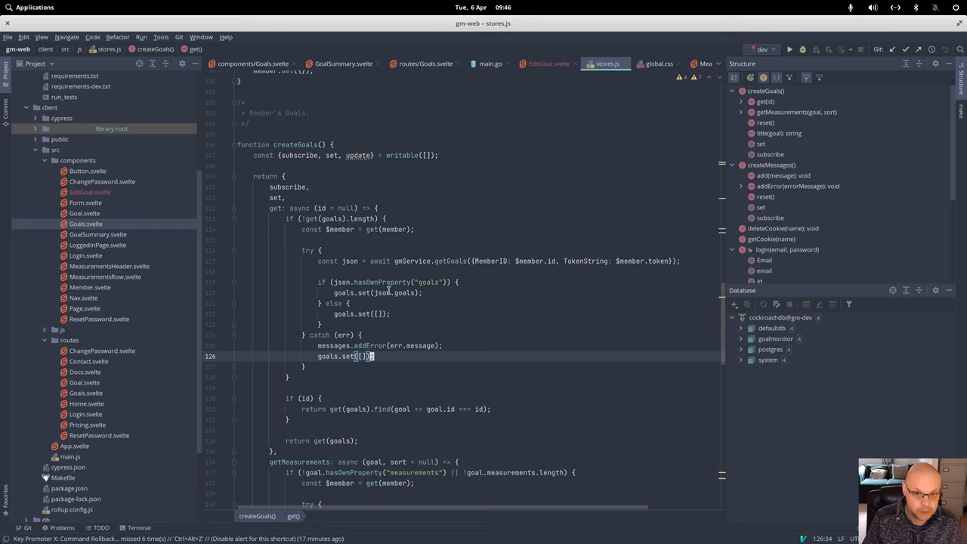
mouse_move(457, 261)
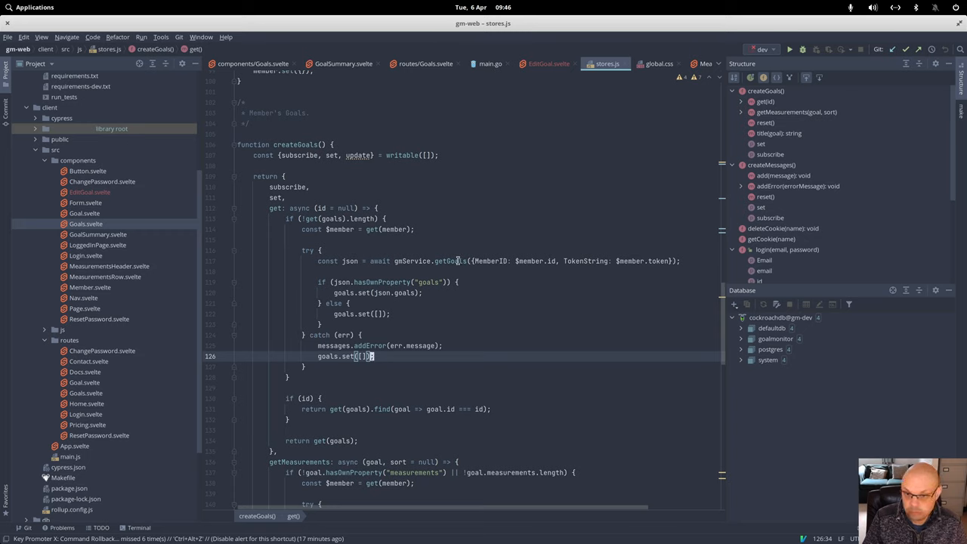
mouse_move(454, 261)
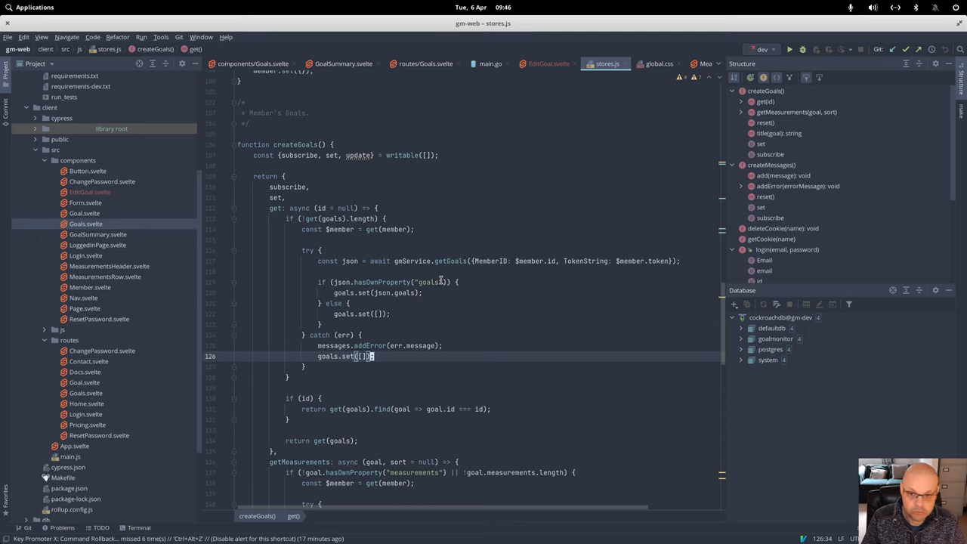
mouse_move(431, 282)
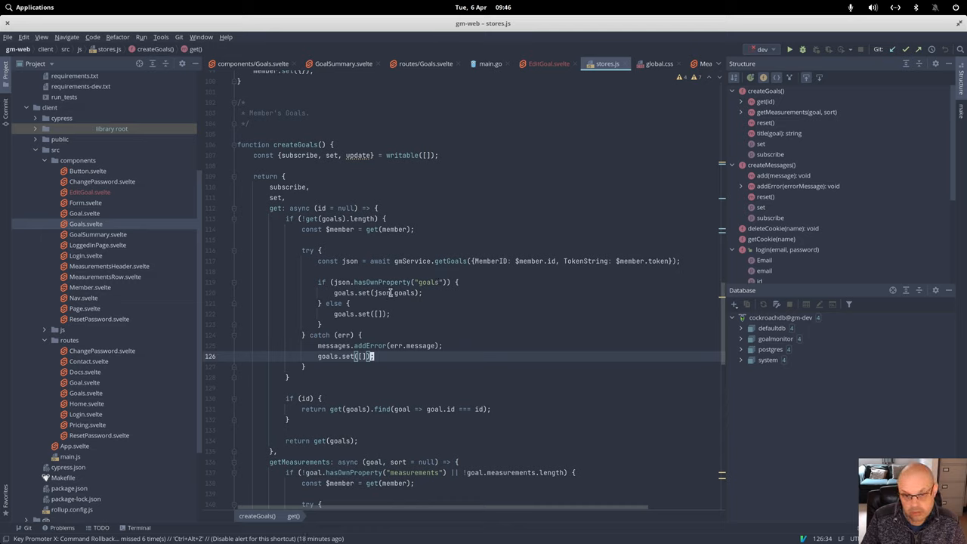
mouse_move(428, 298)
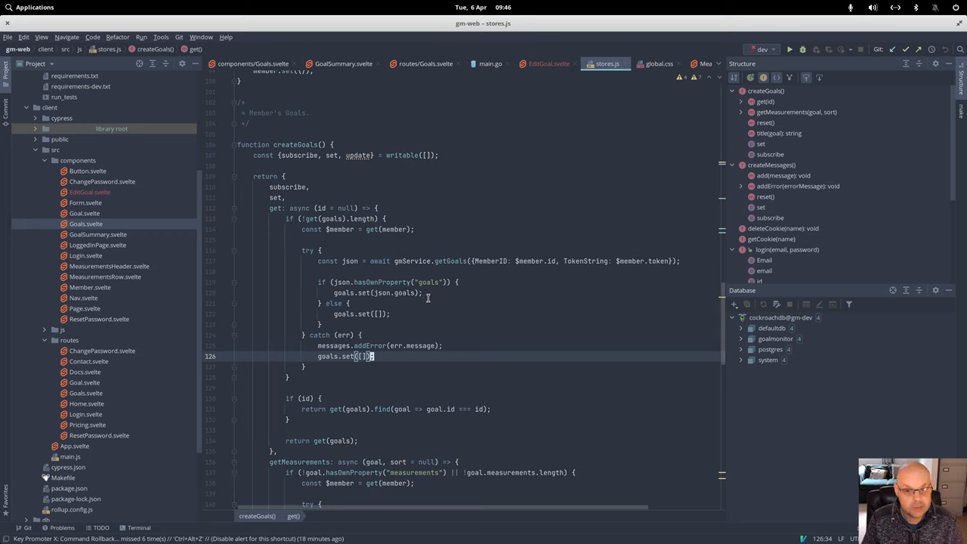
mouse_move(434, 297)
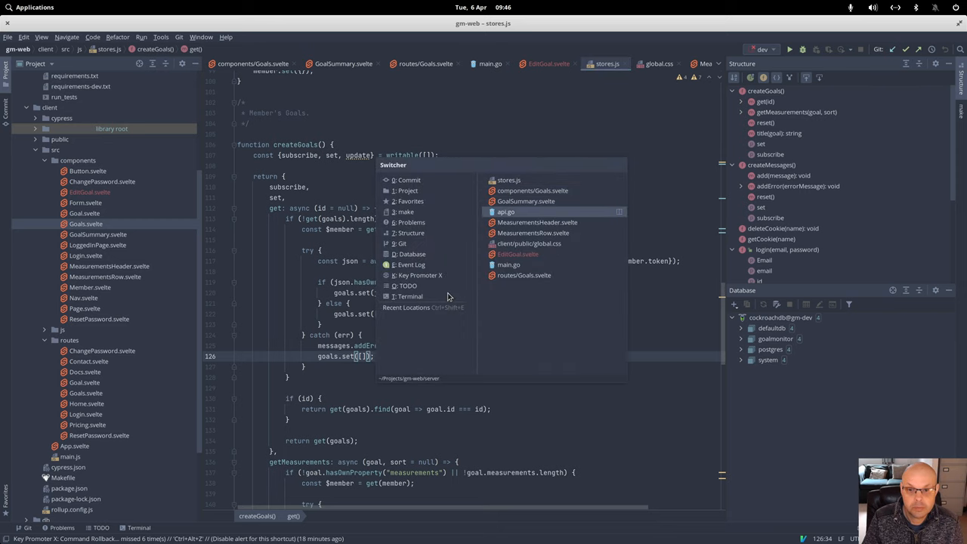
Read api.go's GetGoals down to its goals response, then return to stores.js.
left_click(505, 212)
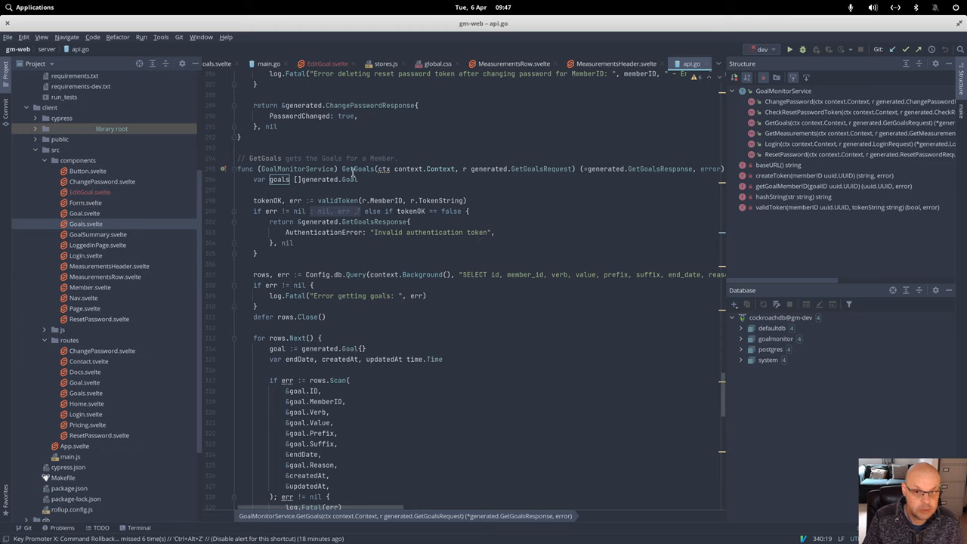
mouse_move(310, 312)
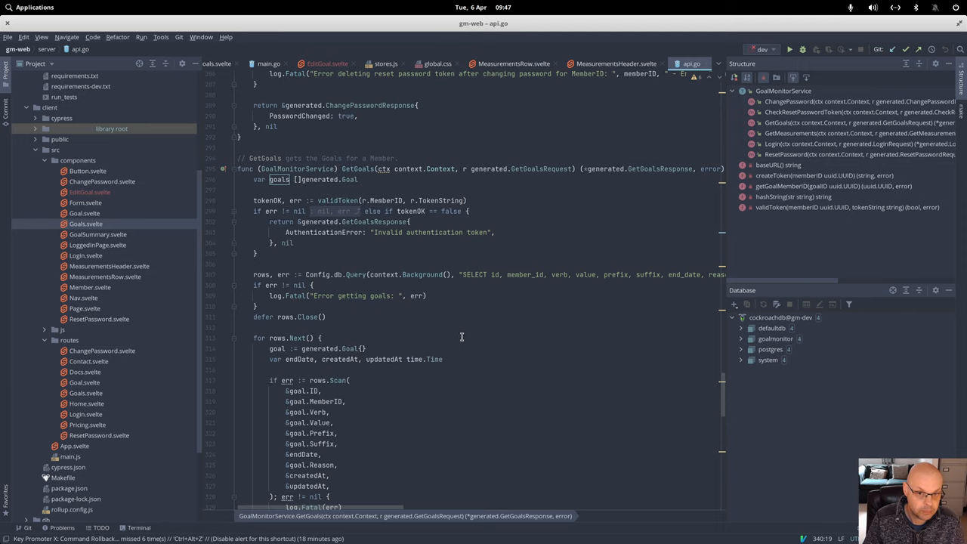
scroll("down", 3)
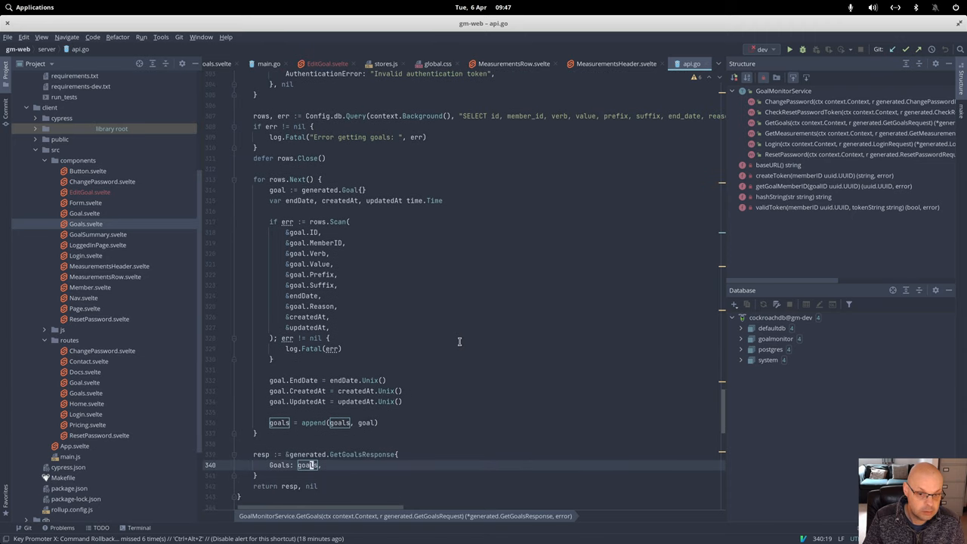
scroll("down", 3)
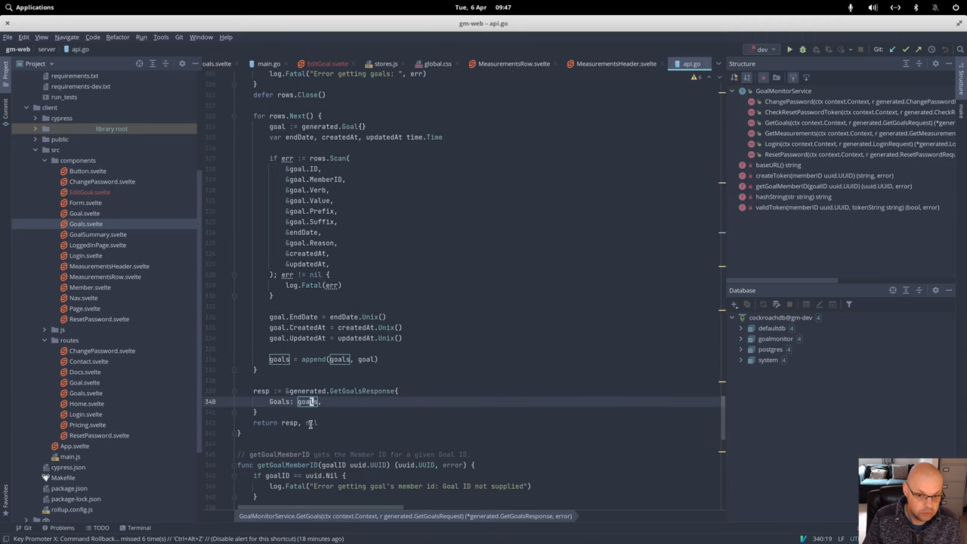
mouse_move(311, 422)
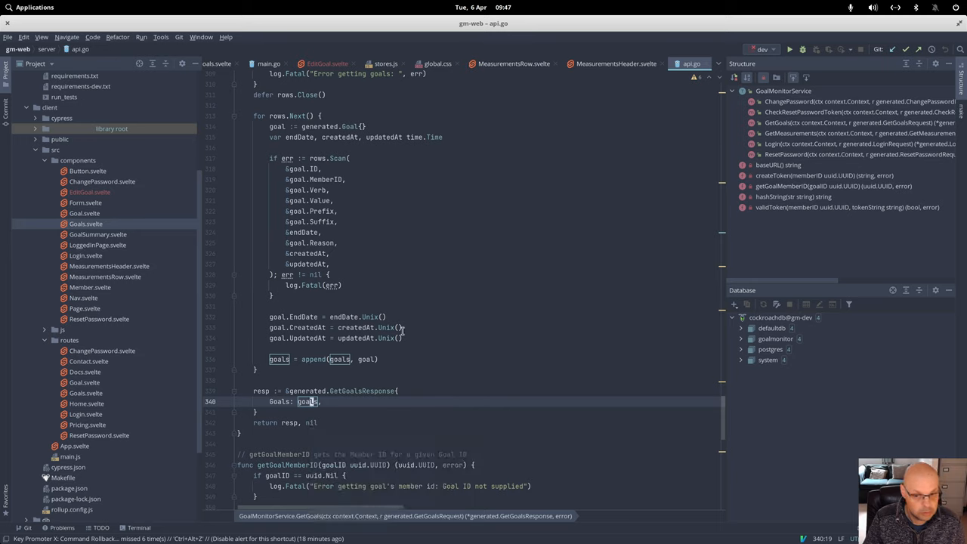
scroll("up", 3)
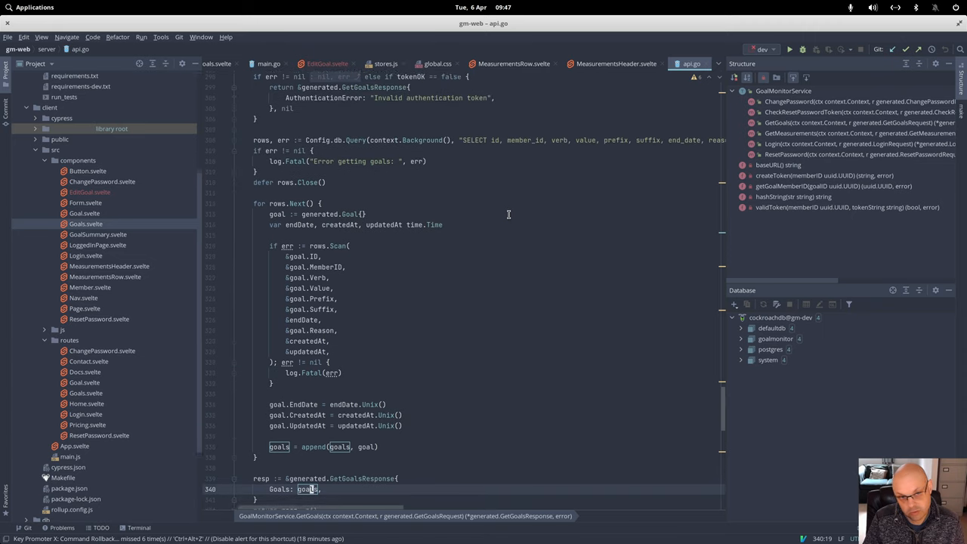
left_click(385, 64)
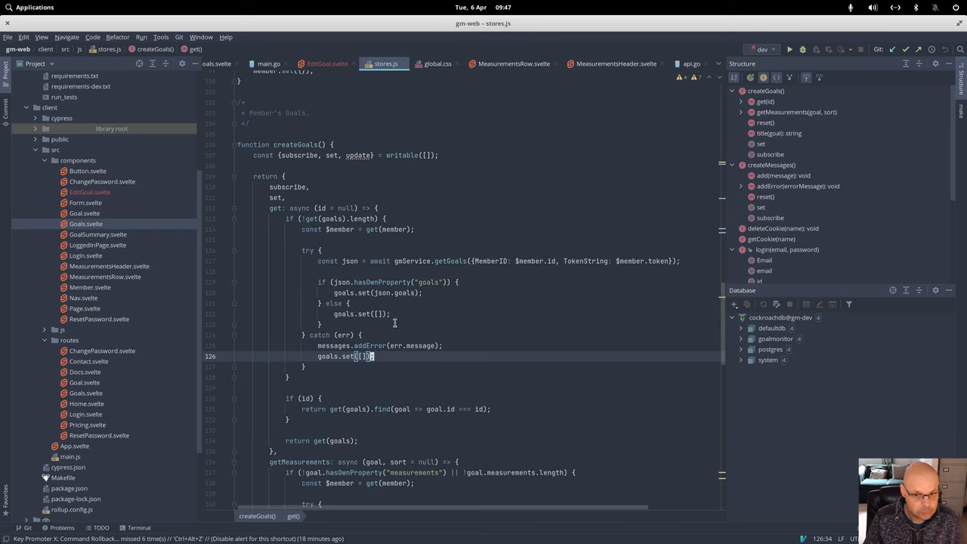
mouse_move(415, 319)
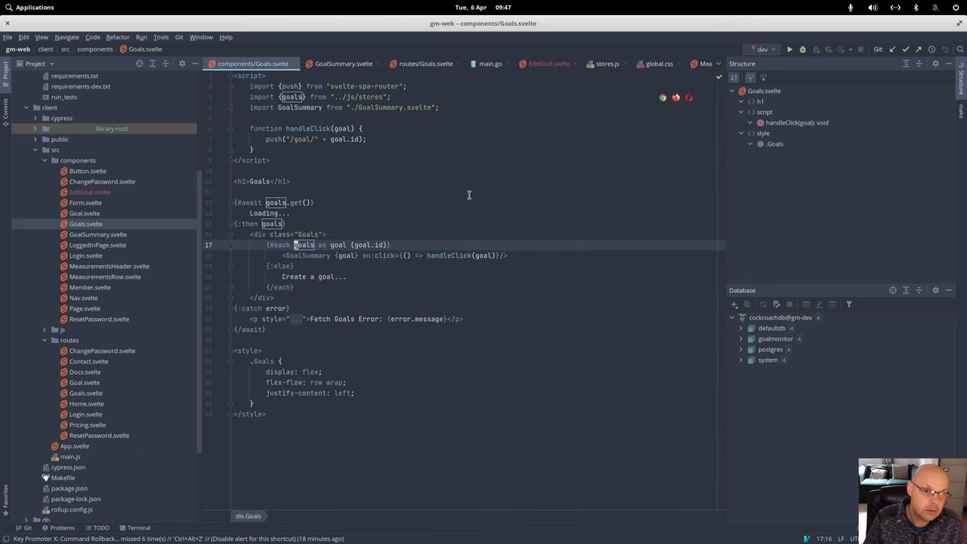
mouse_move(541, 202)
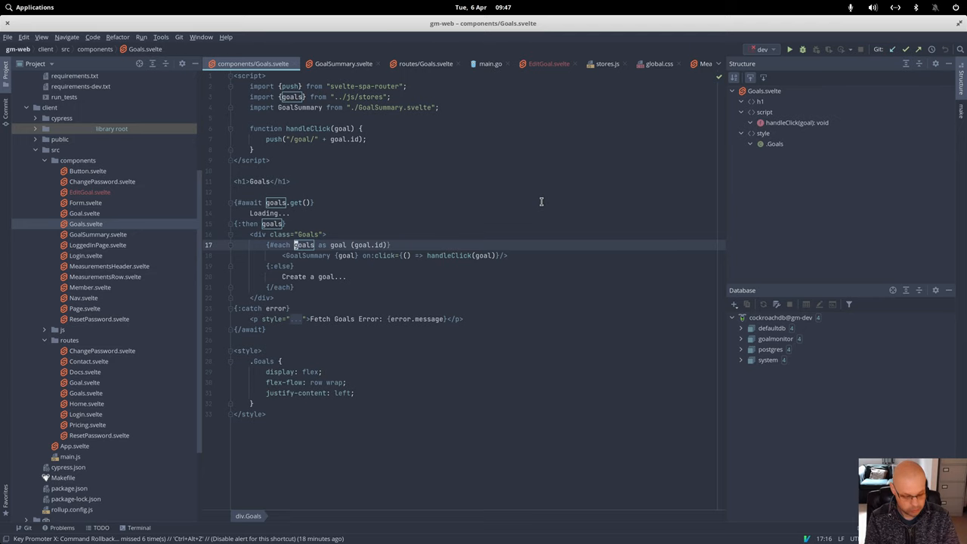
left_click(608, 64)
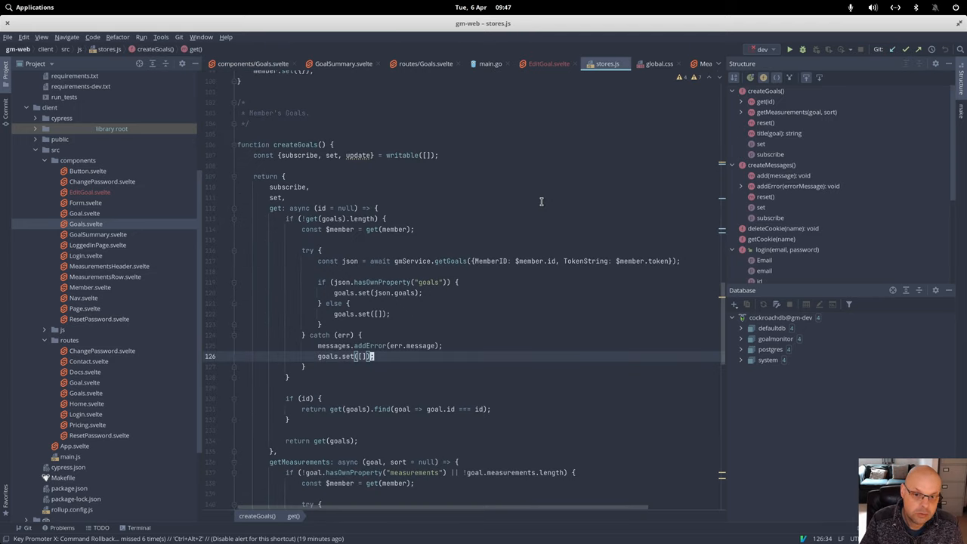
mouse_move(375, 267)
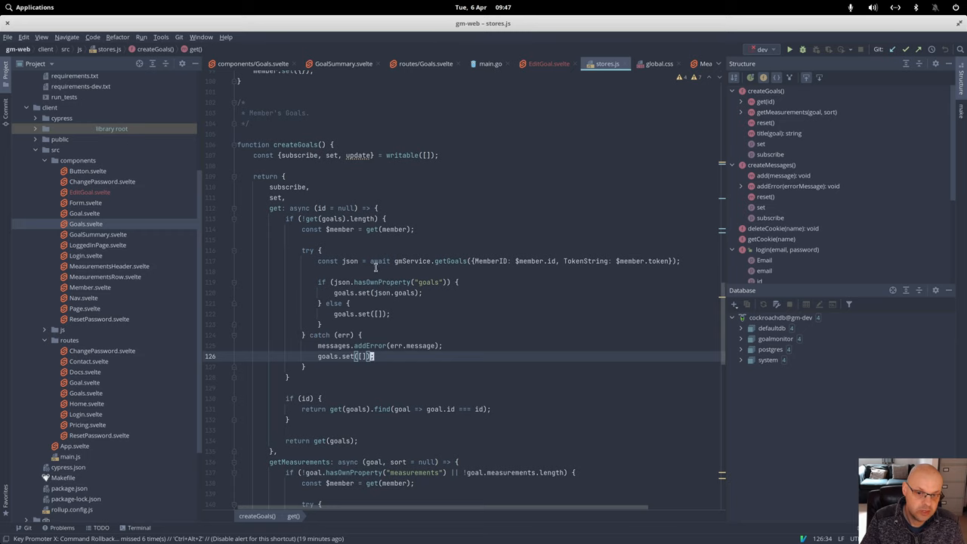
mouse_move(393, 325)
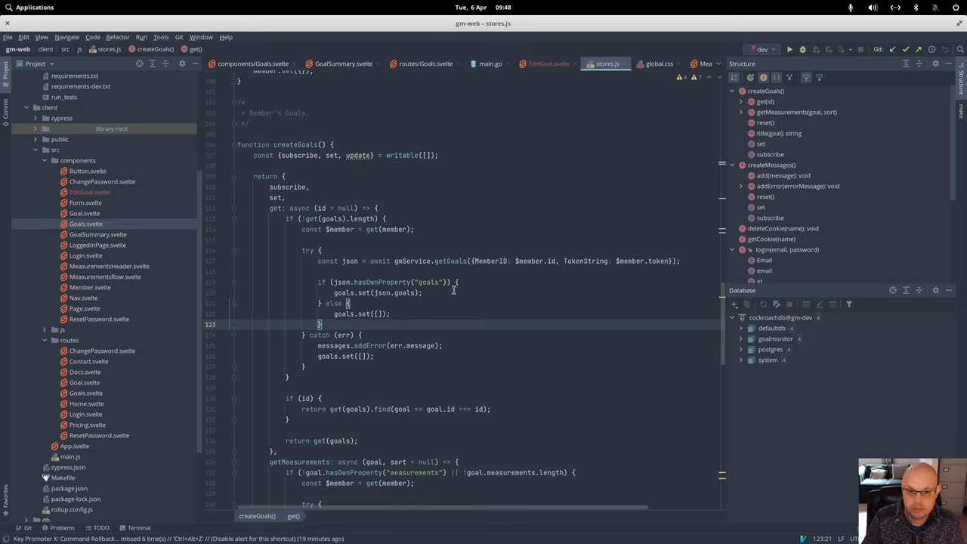
mouse_move(344, 441)
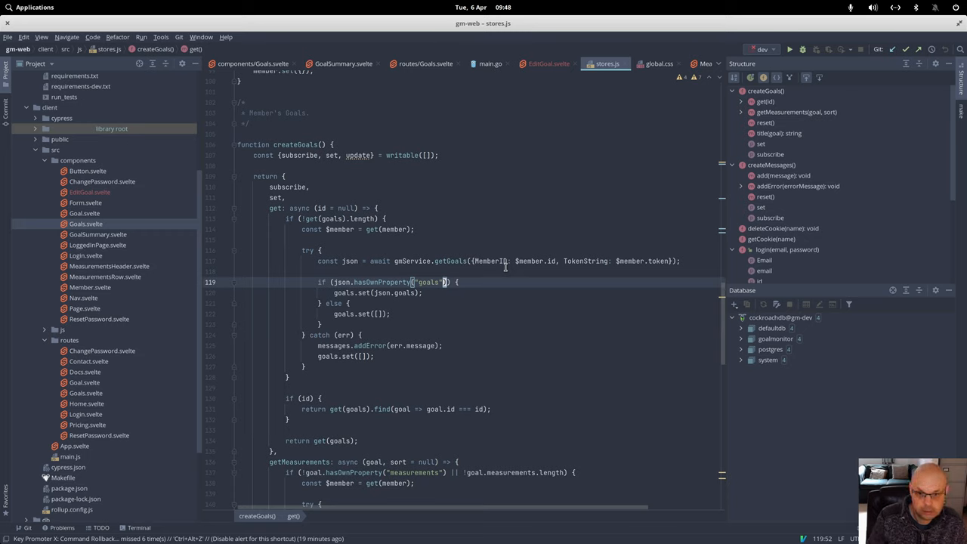
Extend the goals condition to json.hasOwnProperty("goals") && json.goals !== null.
type("&&")
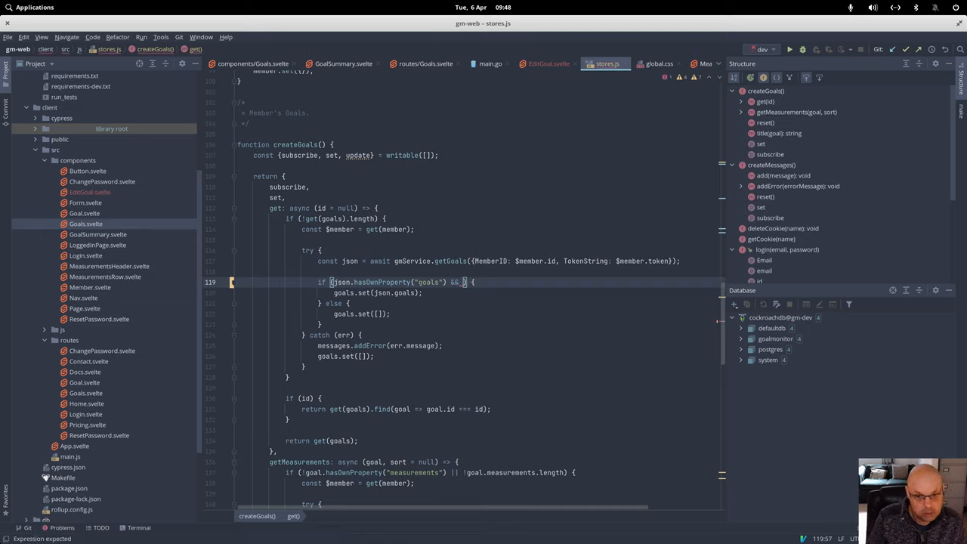
type("json.goals !== null")
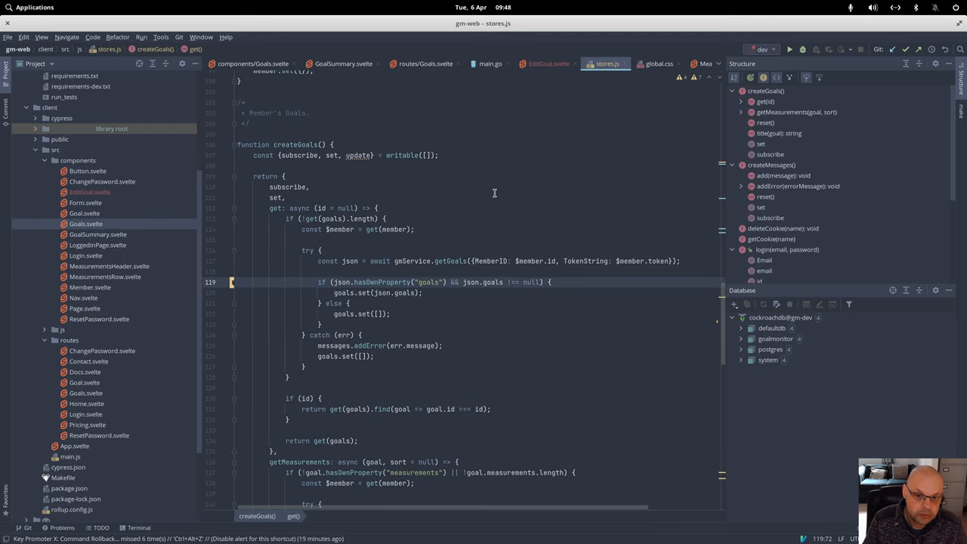
mouse_move(411, 289)
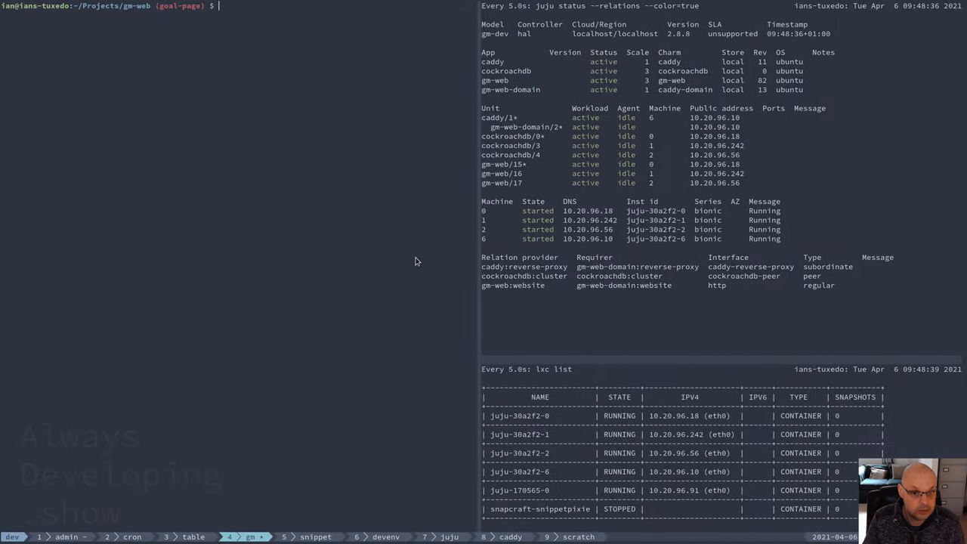
Run make upgrade-dev to rebuild and deploy gm-web revision 83 to gm-dev.
type("make upgrade-dev")
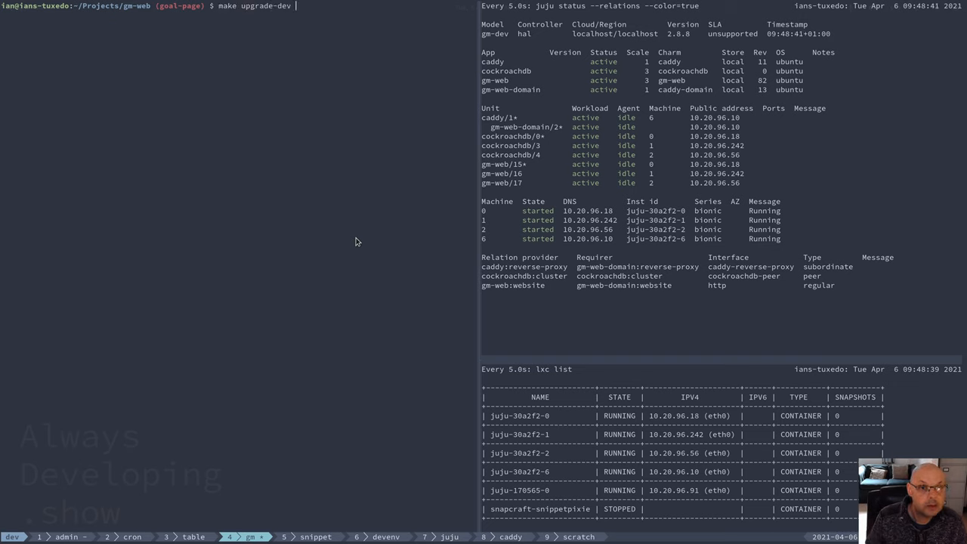
key("Return")
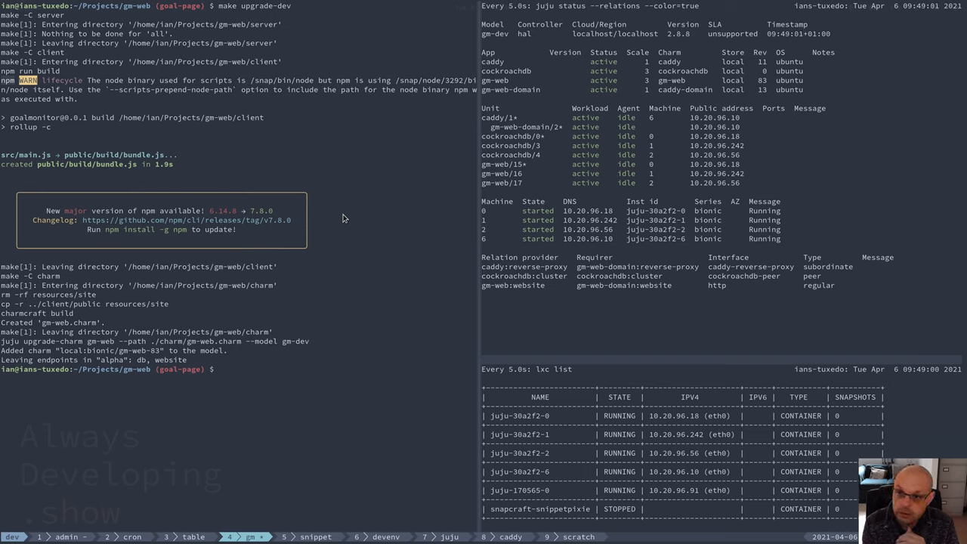
mouse_move(356, 238)
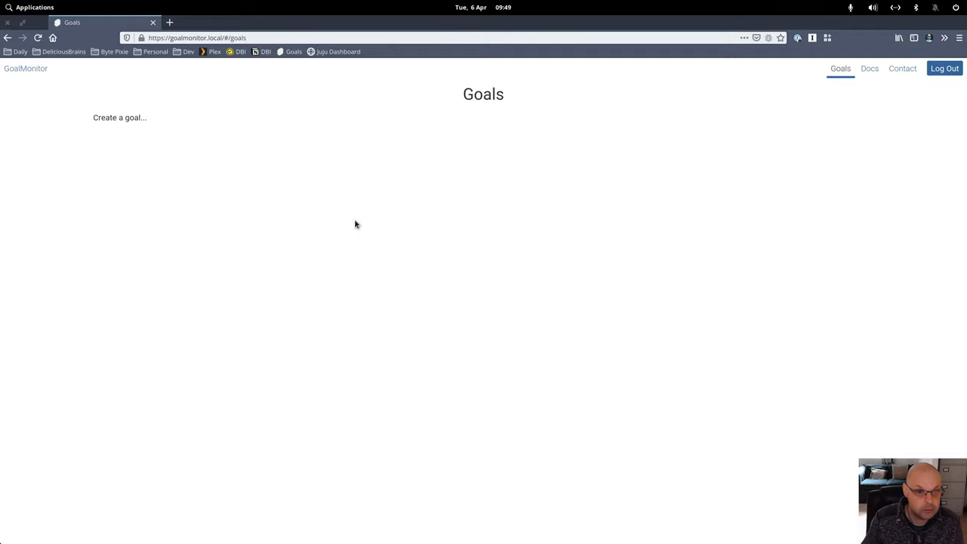
mouse_move(378, 195)
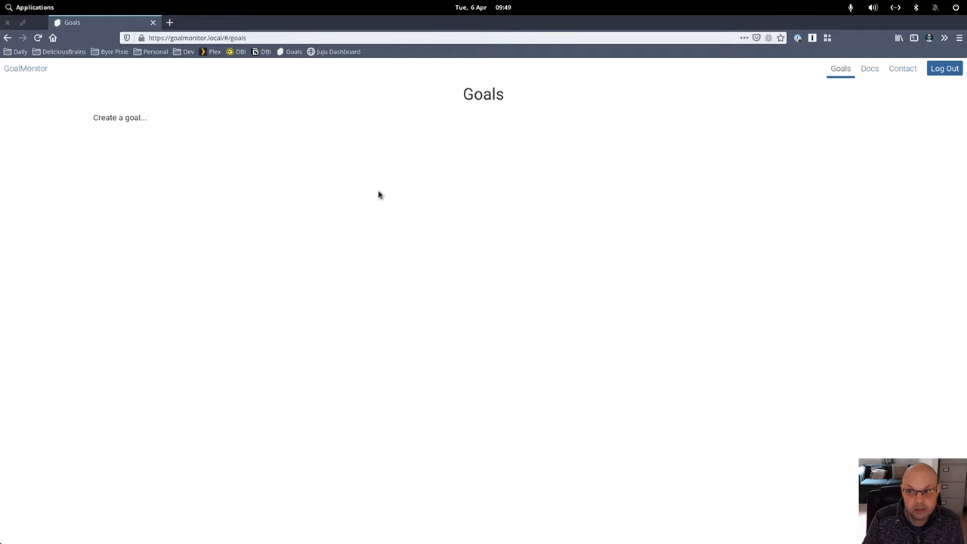
mouse_move(507, 181)
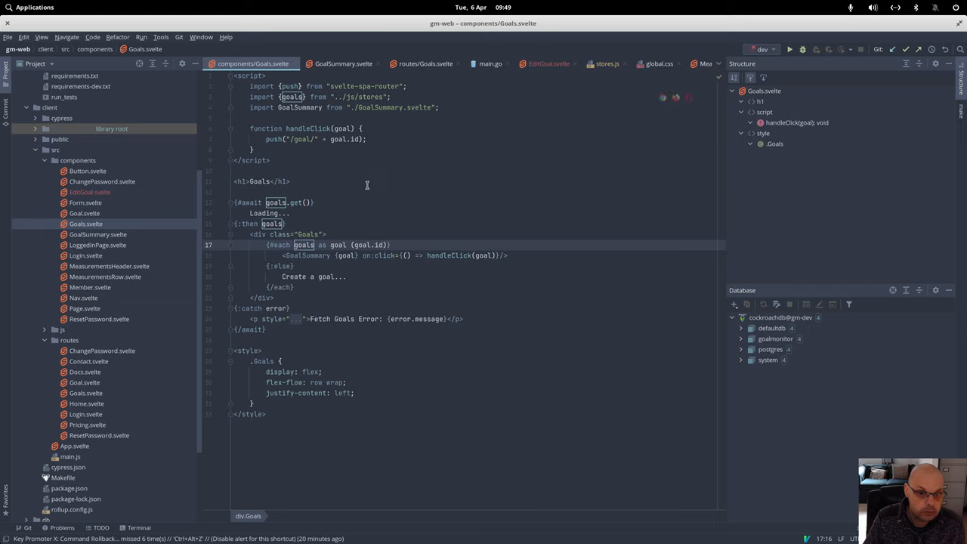
mouse_move(264, 279)
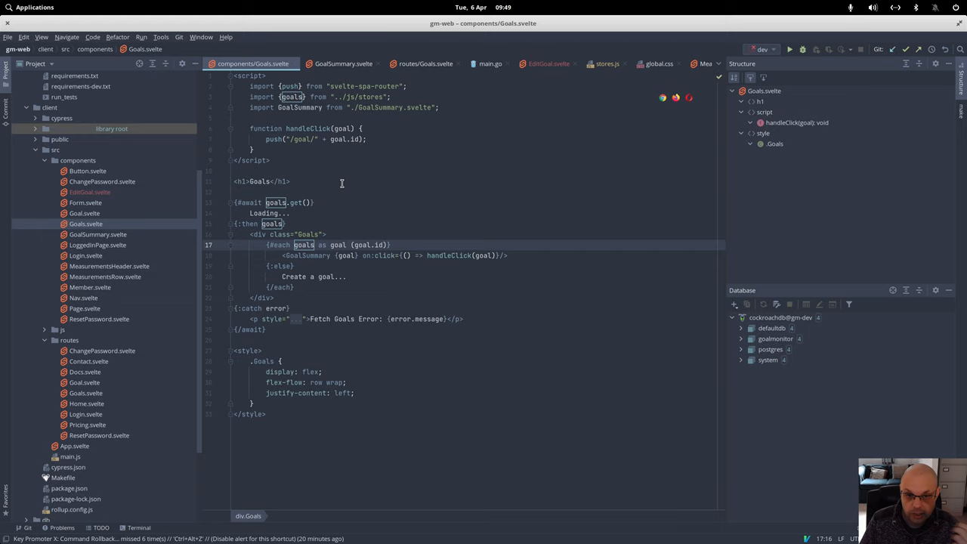
mouse_move(296, 271)
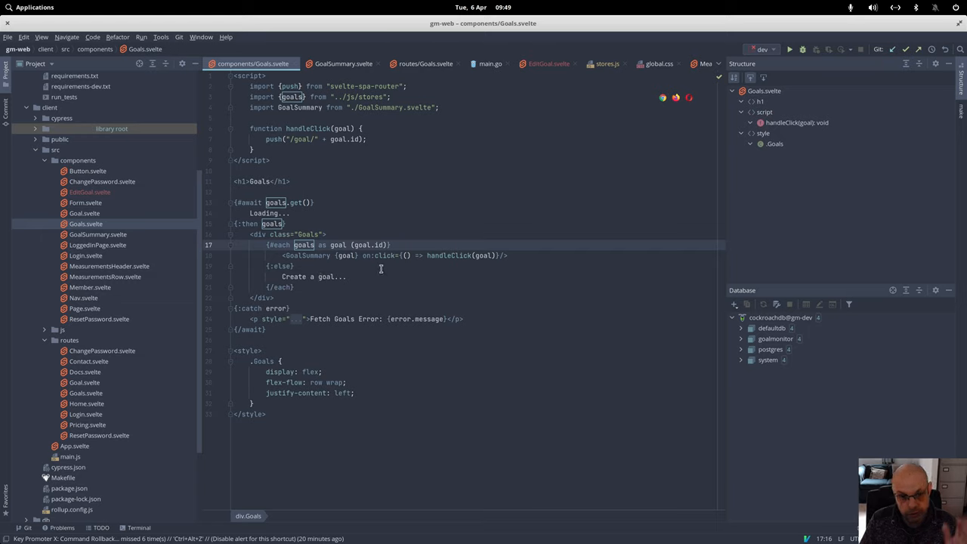
mouse_move(363, 284)
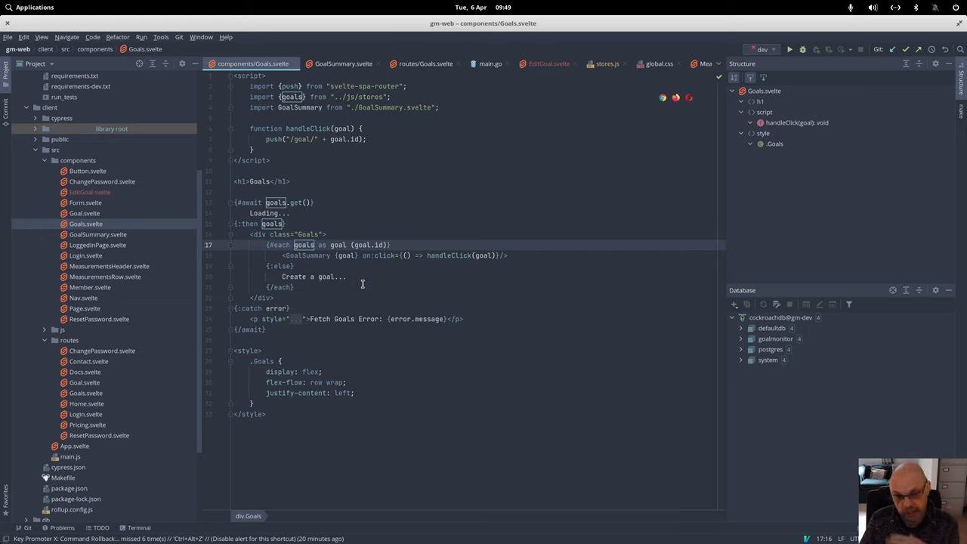
mouse_move(374, 280)
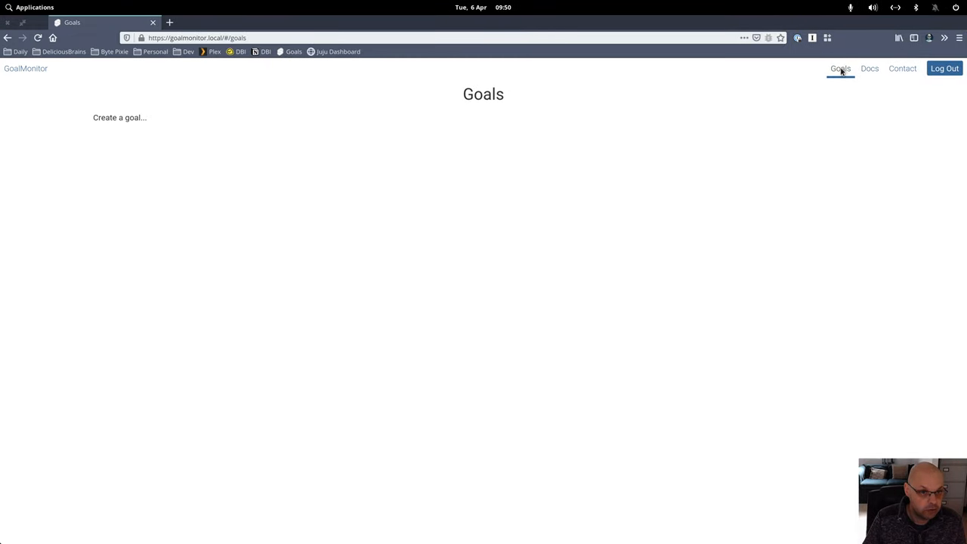
left_click(869, 68)
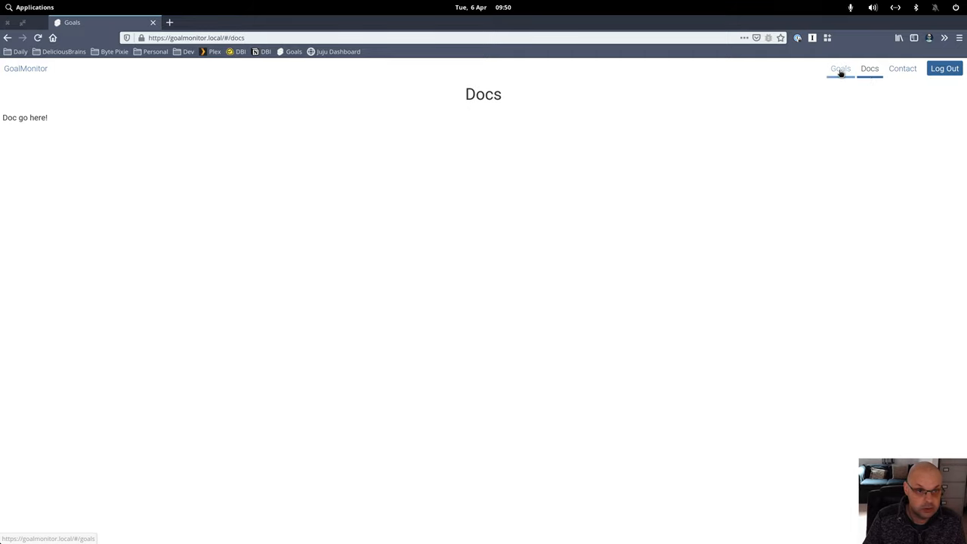
left_click(841, 69)
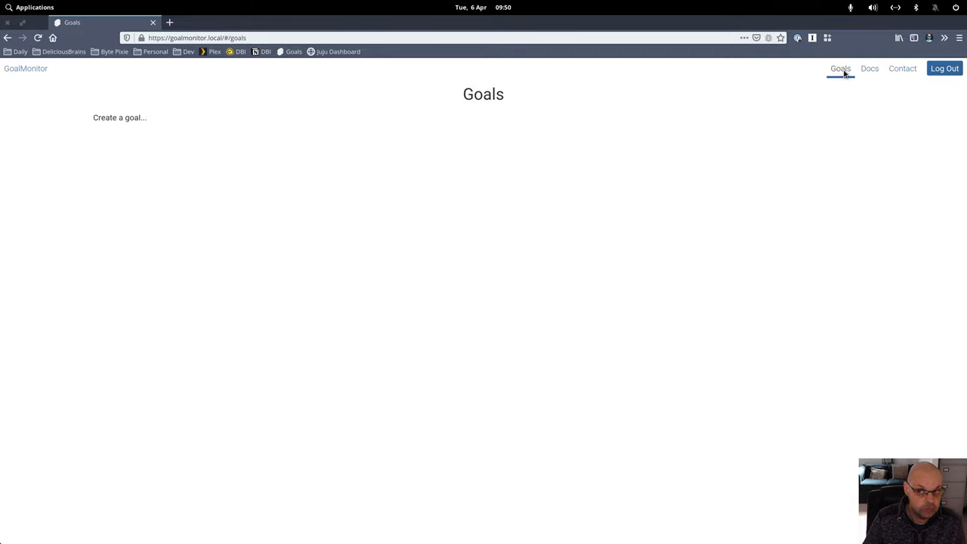
mouse_move(438, 292)
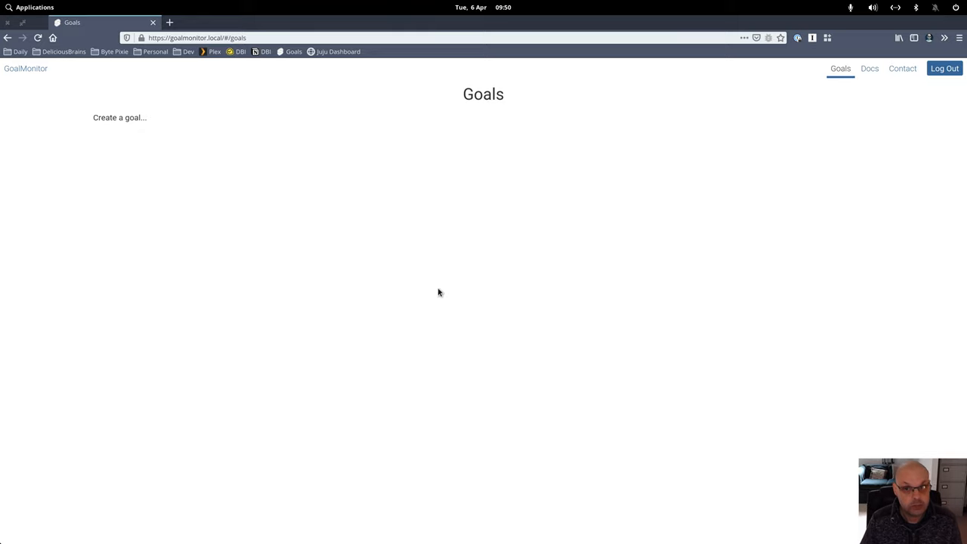
mouse_move(520, 227)
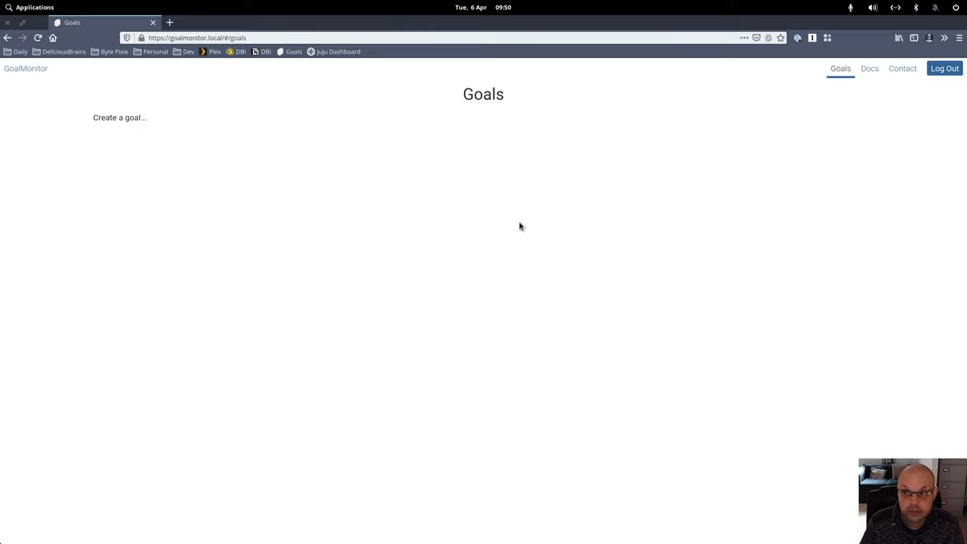
mouse_move(526, 223)
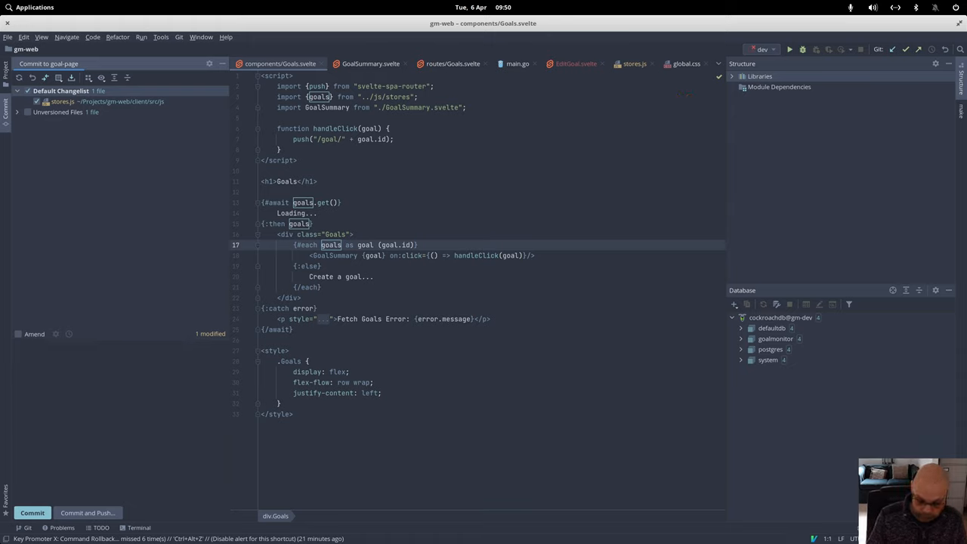
Commit and push with message 'Return correct type from goals.get.', then show the Project tree.
type("Return")
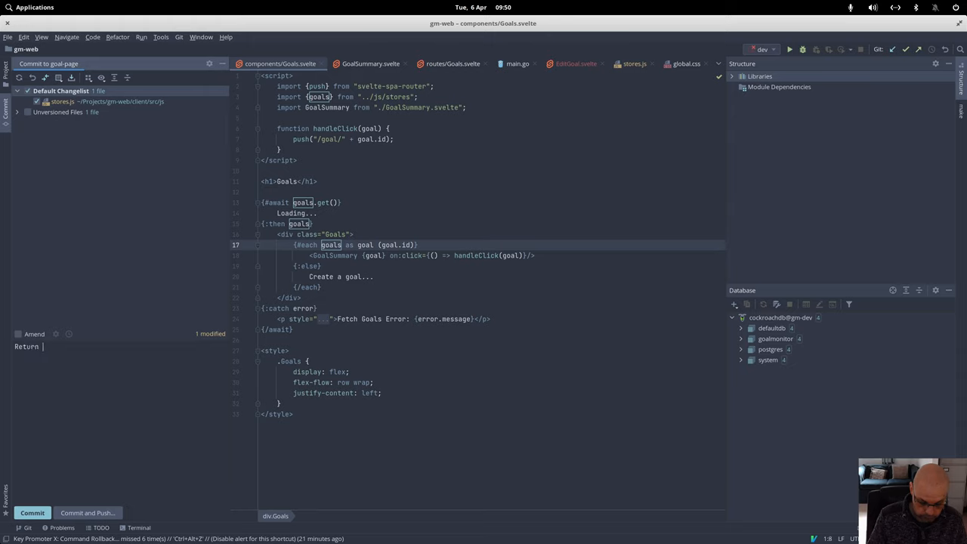
type("correct")
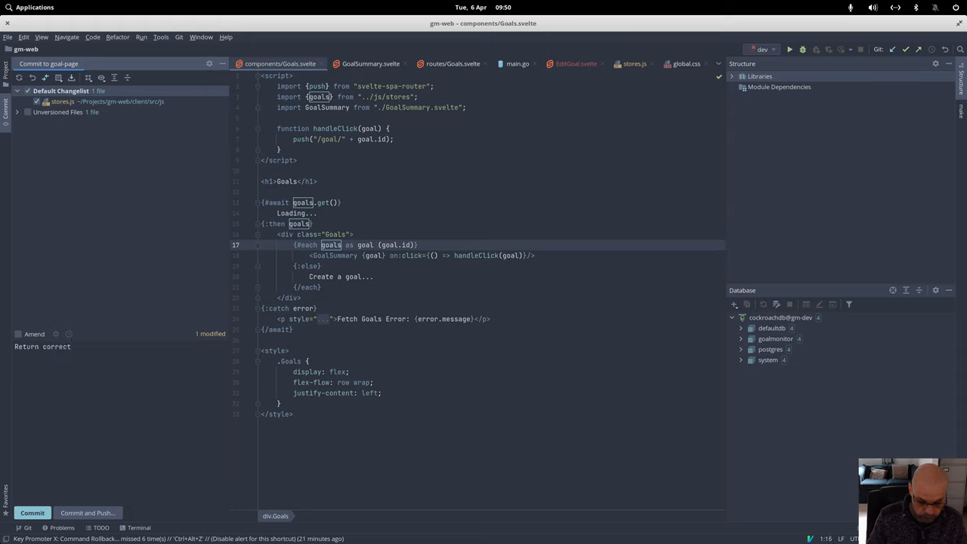
type("type")
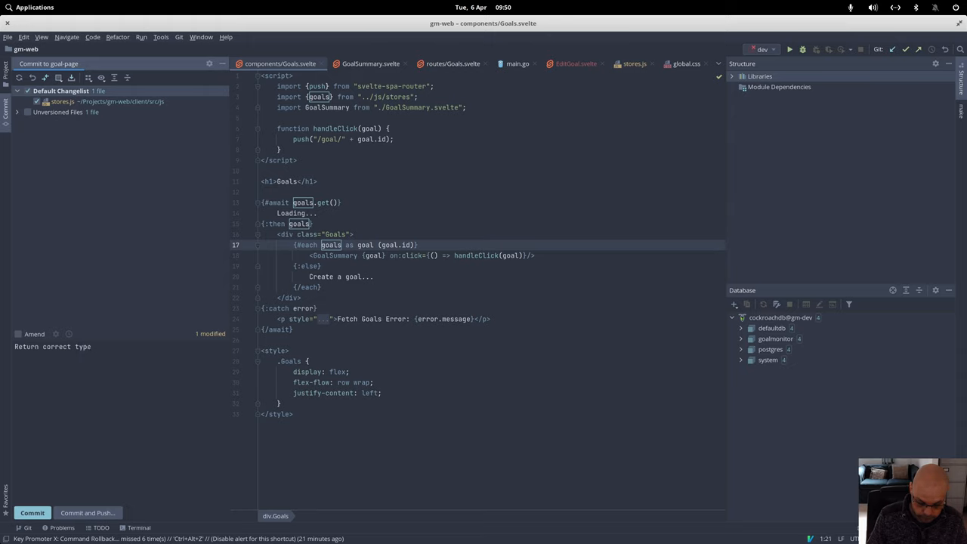
type("from")
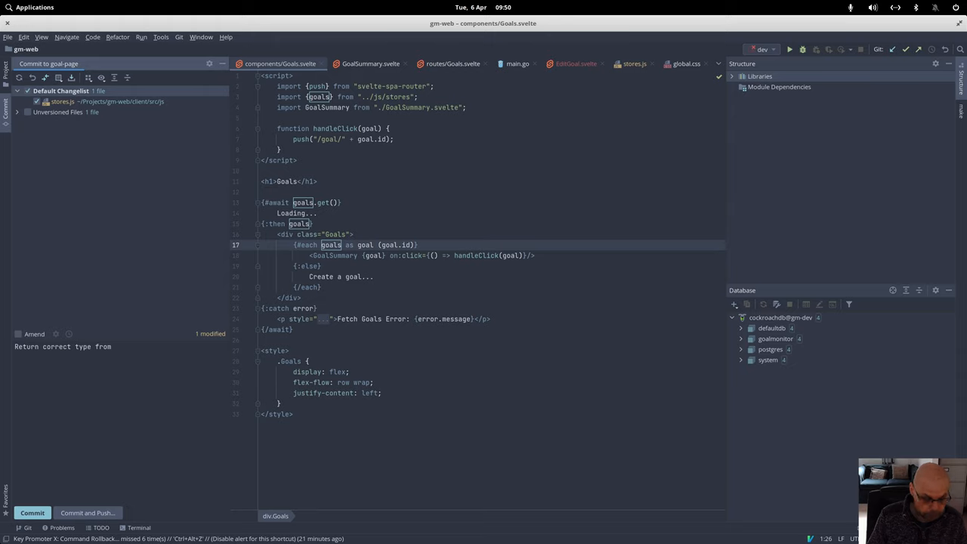
type("go")
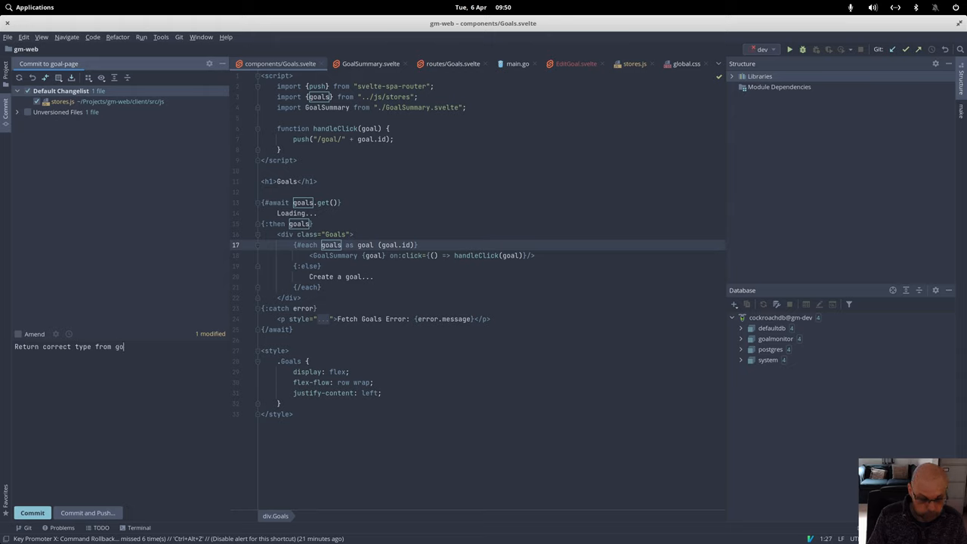
type("als.ge")
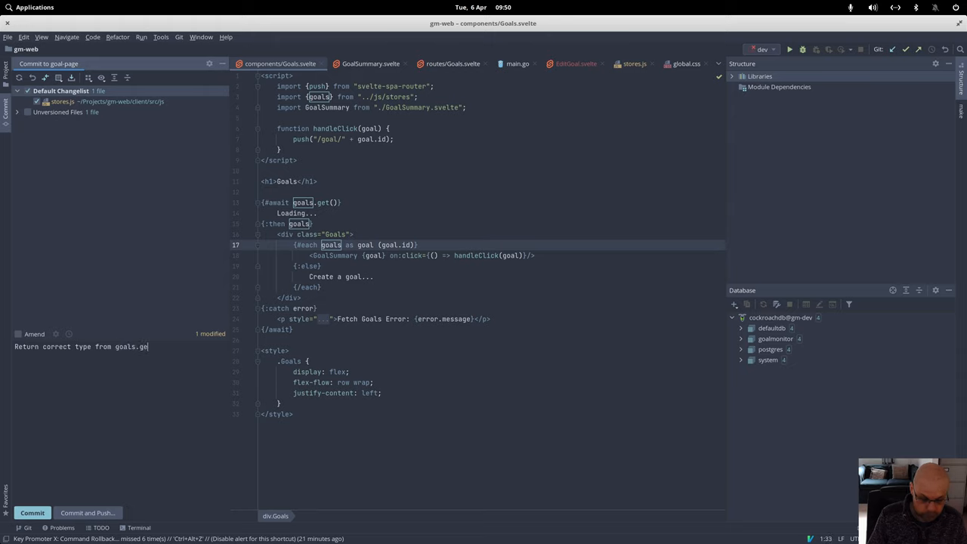
type("t.")
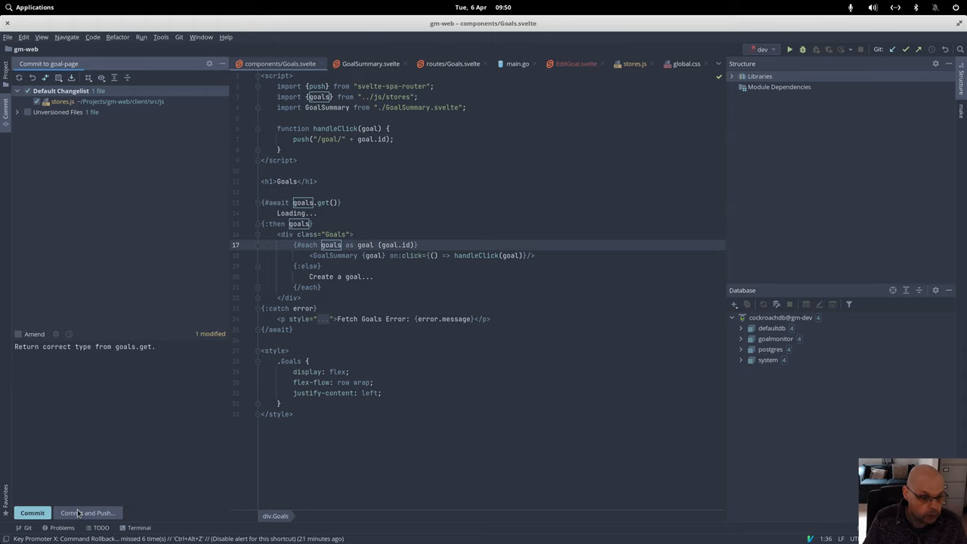
left_click(88, 512)
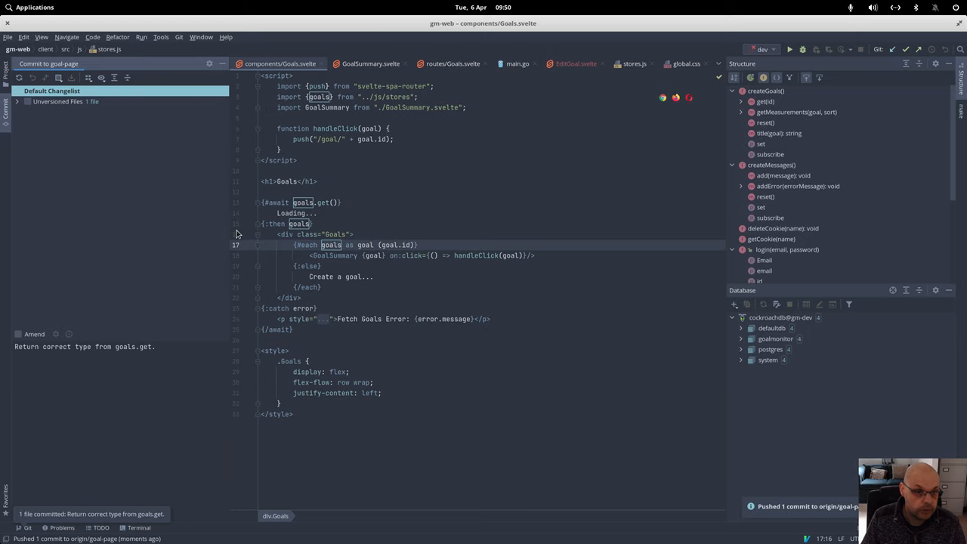
left_click(5, 70)
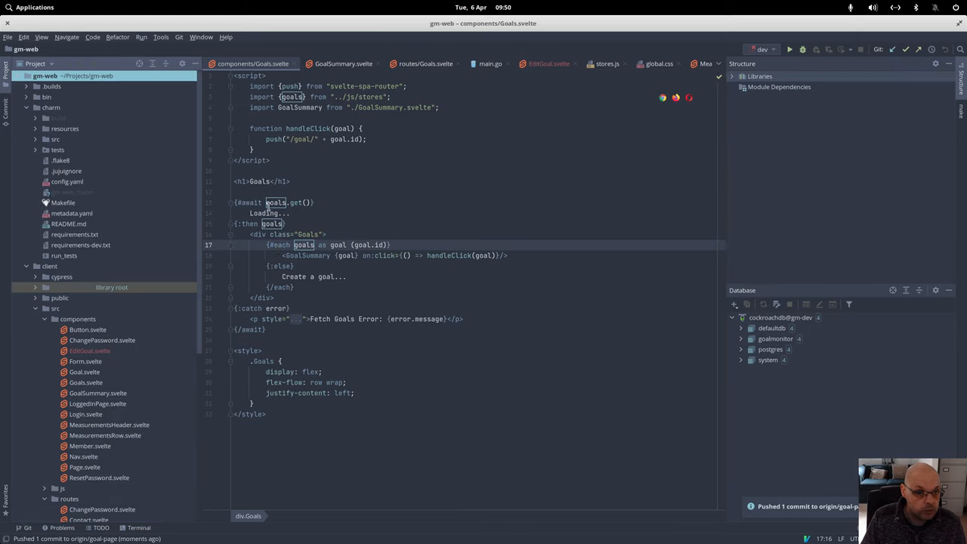
mouse_move(331, 221)
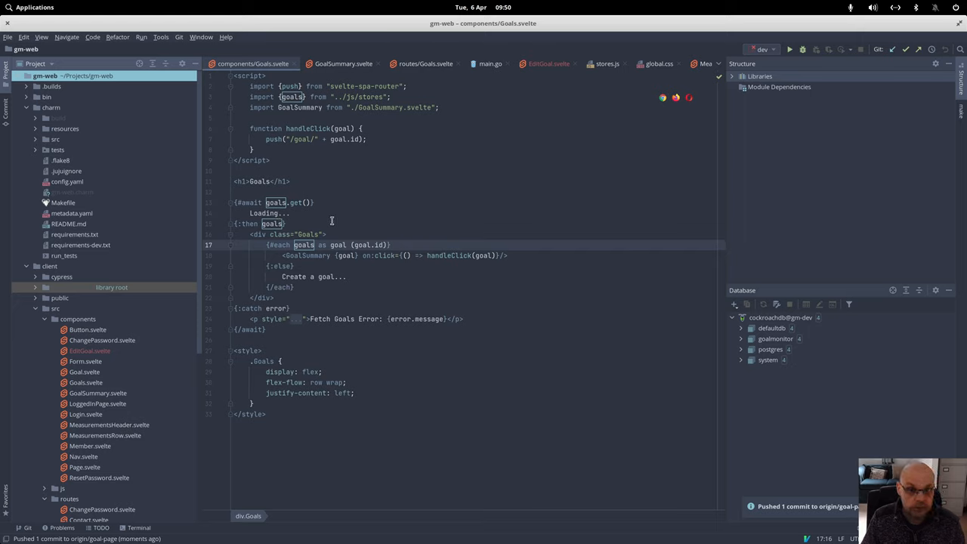
mouse_move(370, 267)
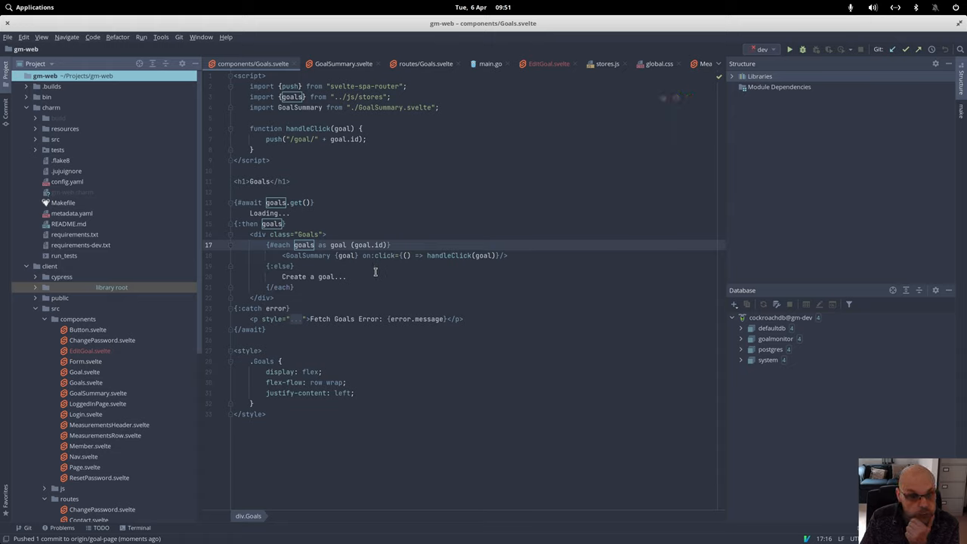
mouse_move(369, 290)
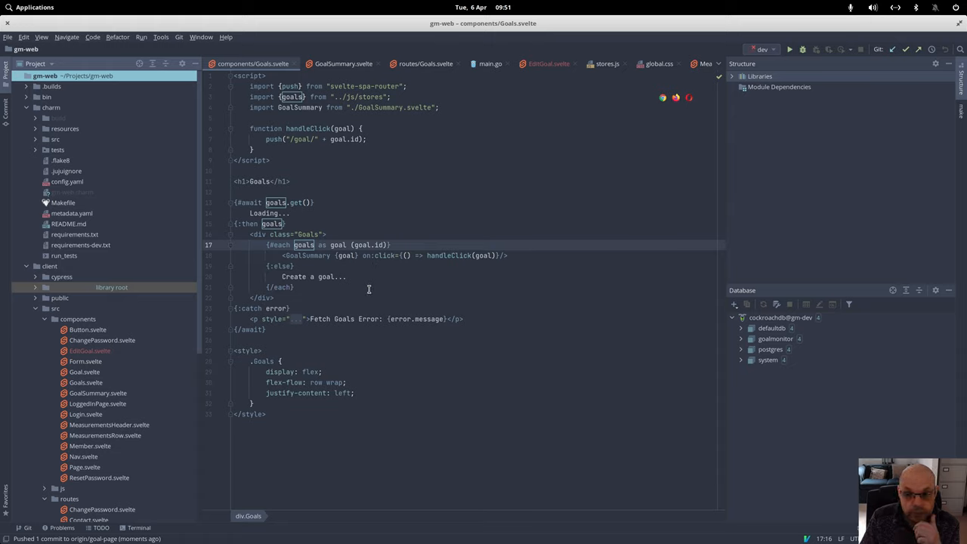